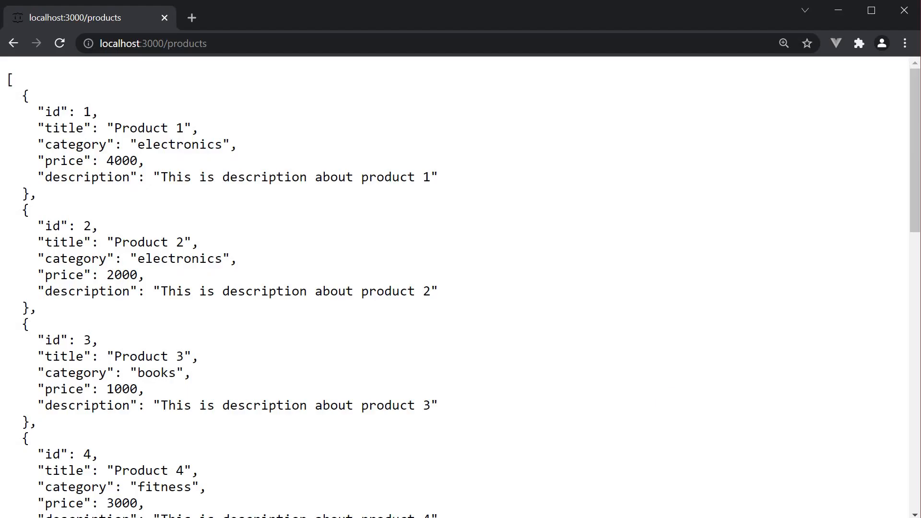
mouse_move(656, 386)
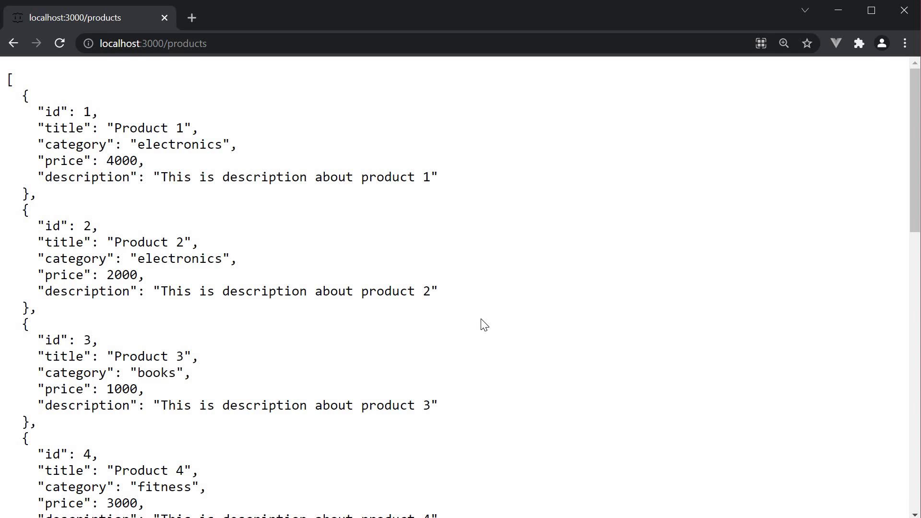
mouse_move(489, 320)
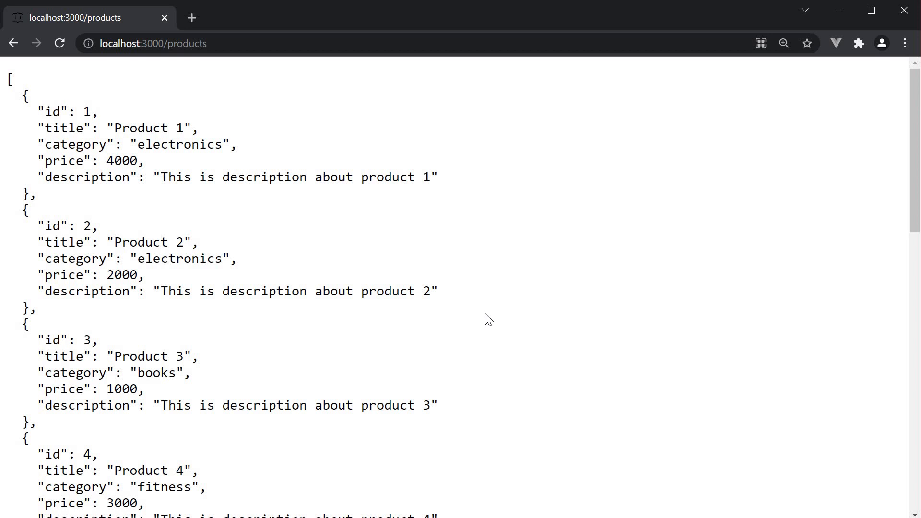
mouse_move(345, 149)
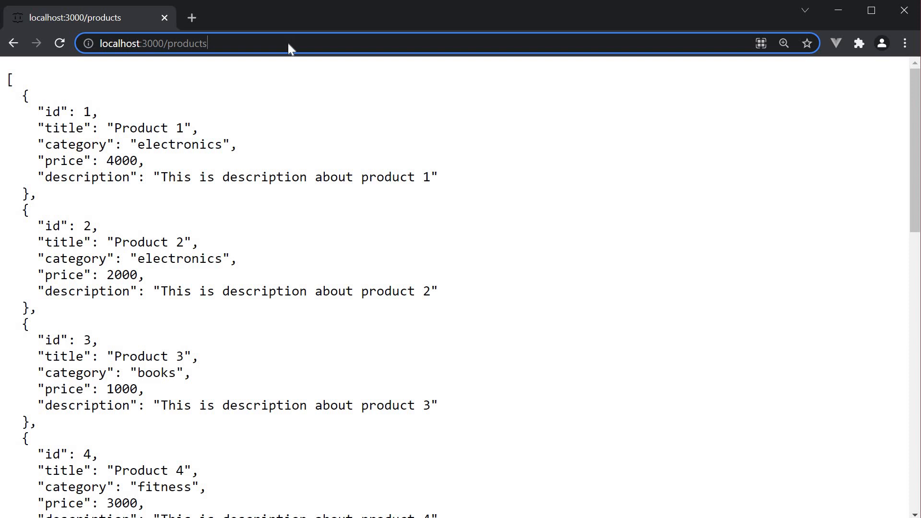
Query localhost:3000/products?q=in so only Product 6 and Product 10 are returned.
type("?q")
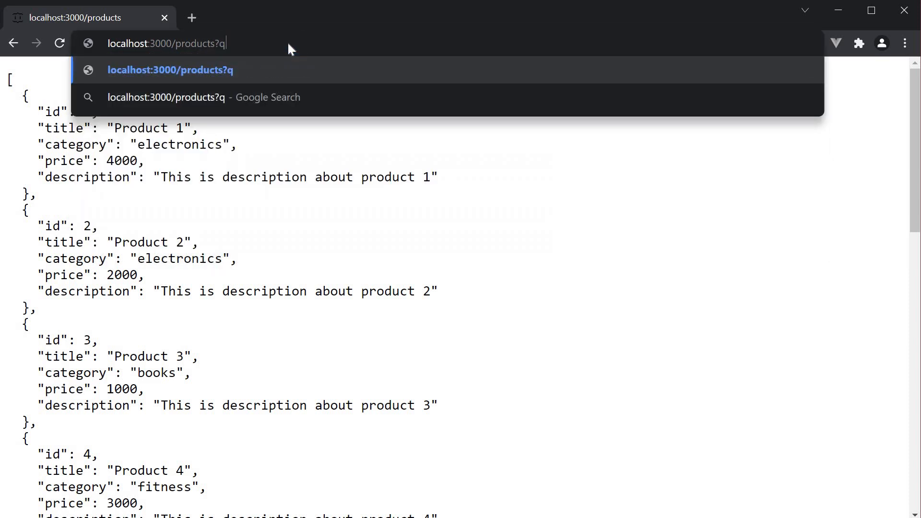
type("=in")
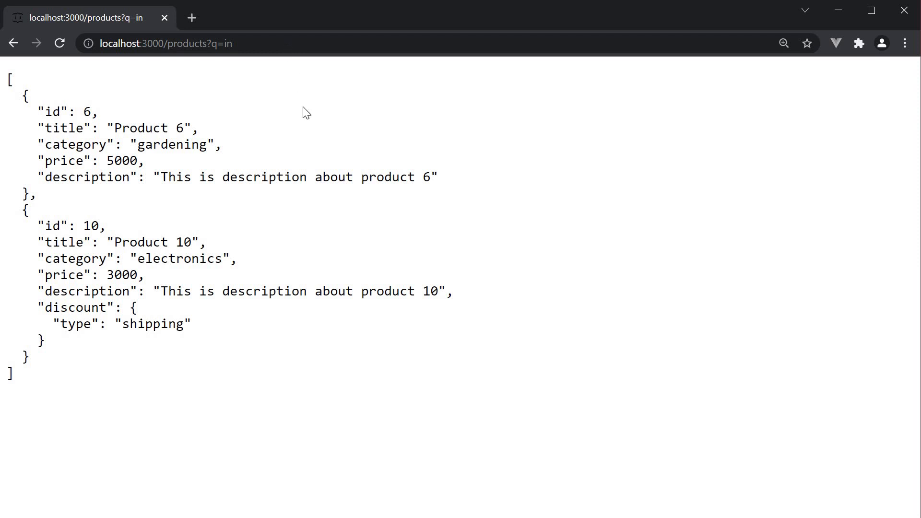
mouse_move(253, 203)
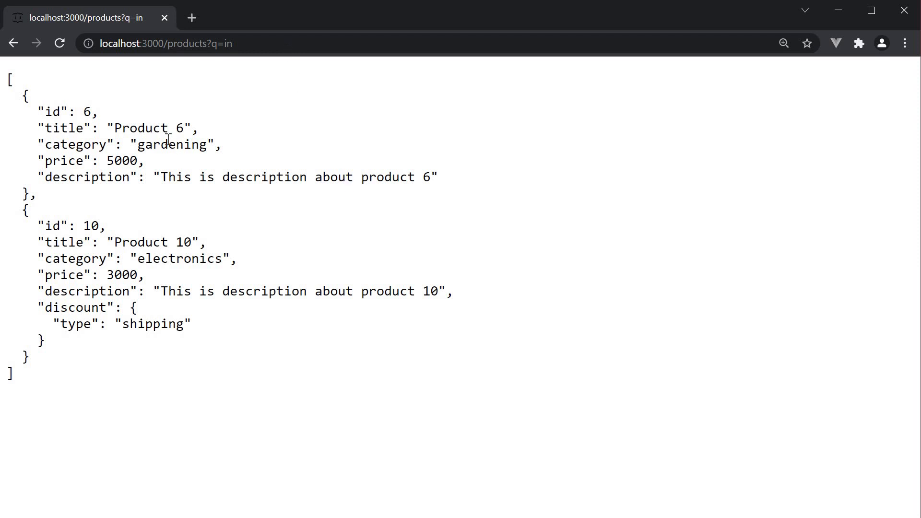
double_click(192, 144)
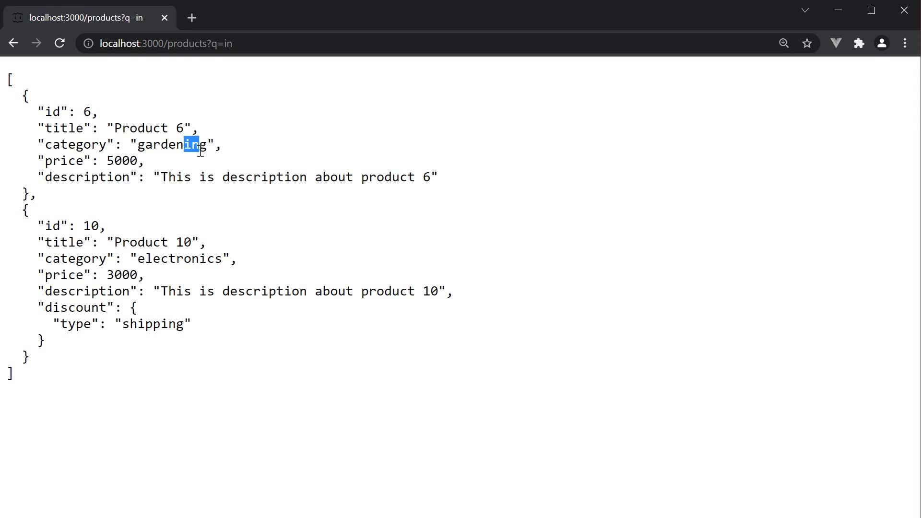
mouse_move(209, 276)
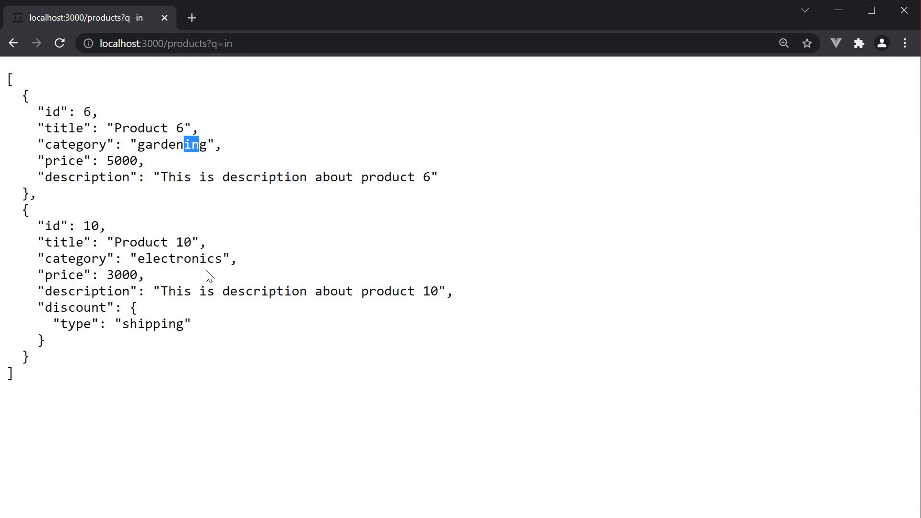
mouse_move(135, 319)
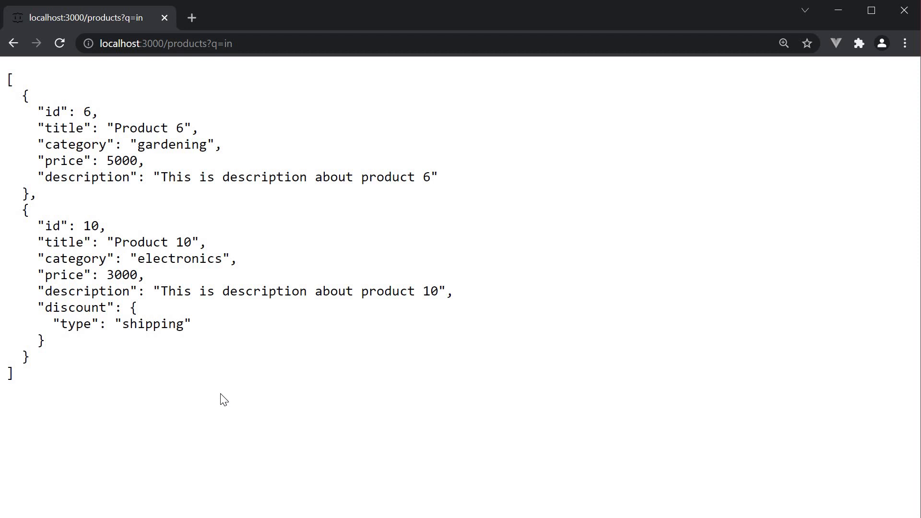
mouse_move(230, 399)
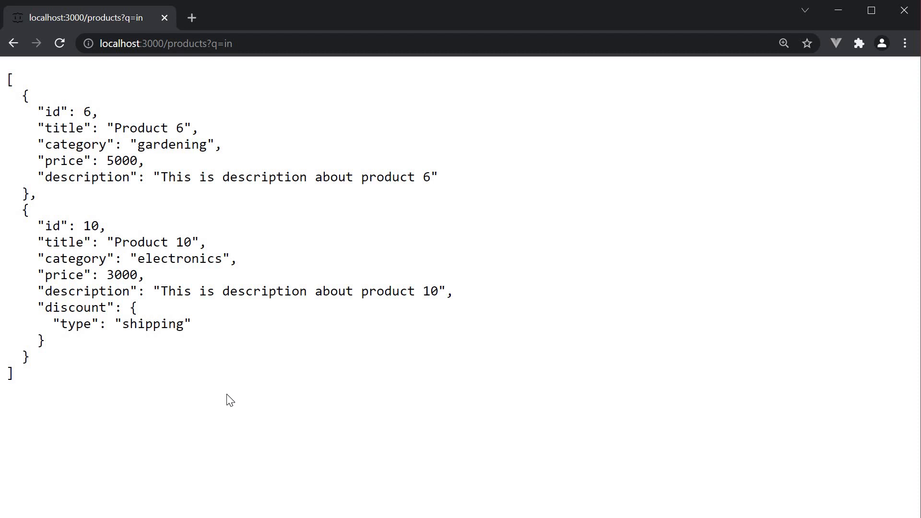
left_click(177, 43)
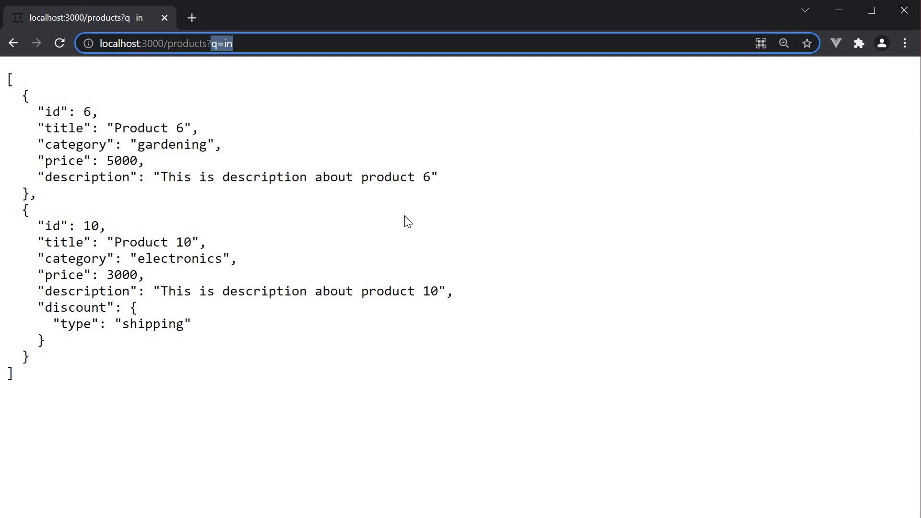
mouse_move(339, 337)
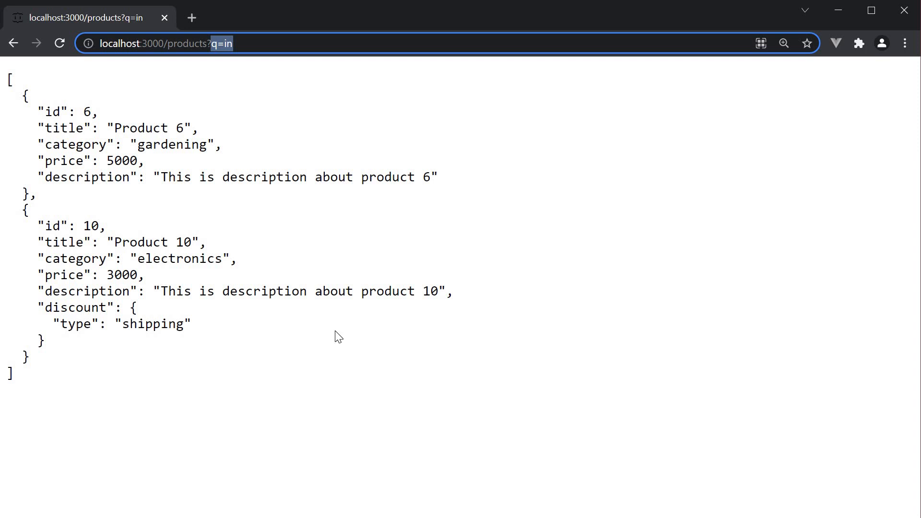